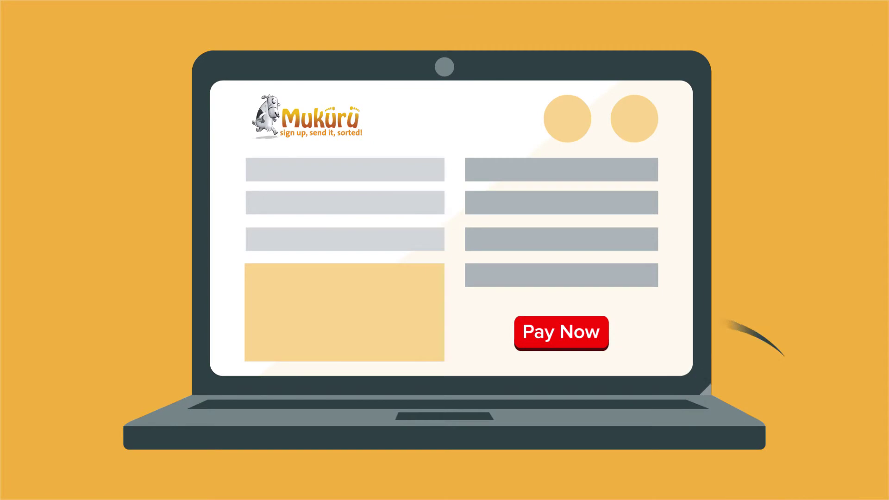
left_click(560, 333)
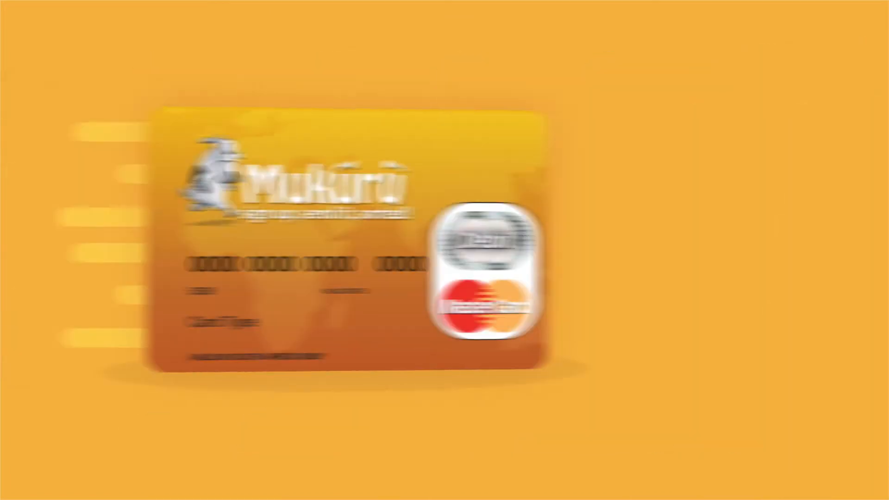